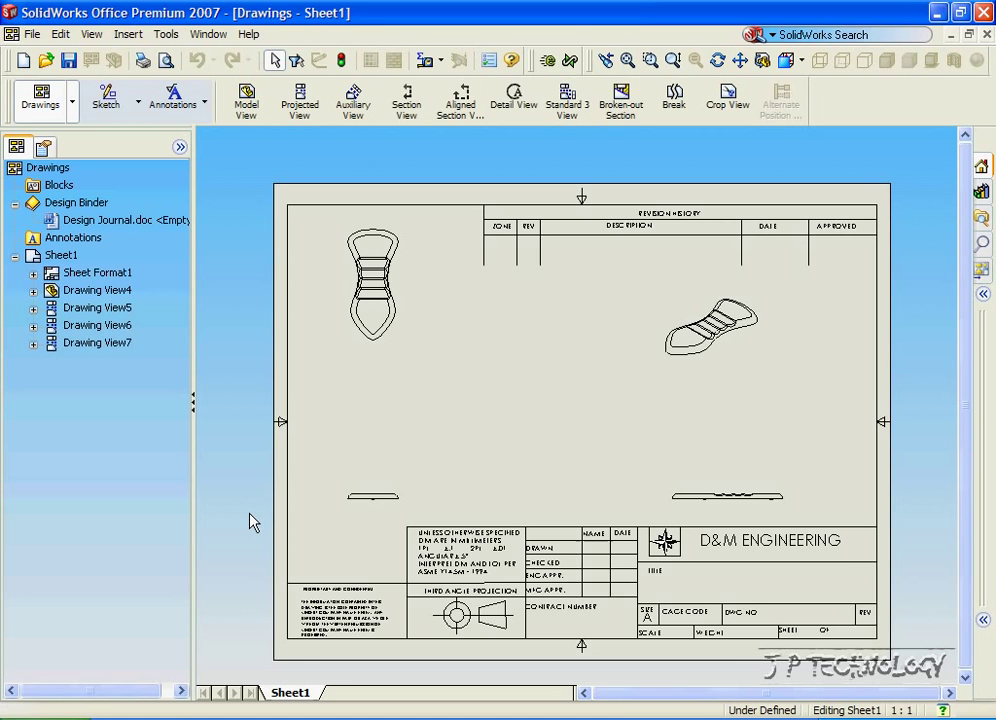
pyautogui.moveTo(279, 196)
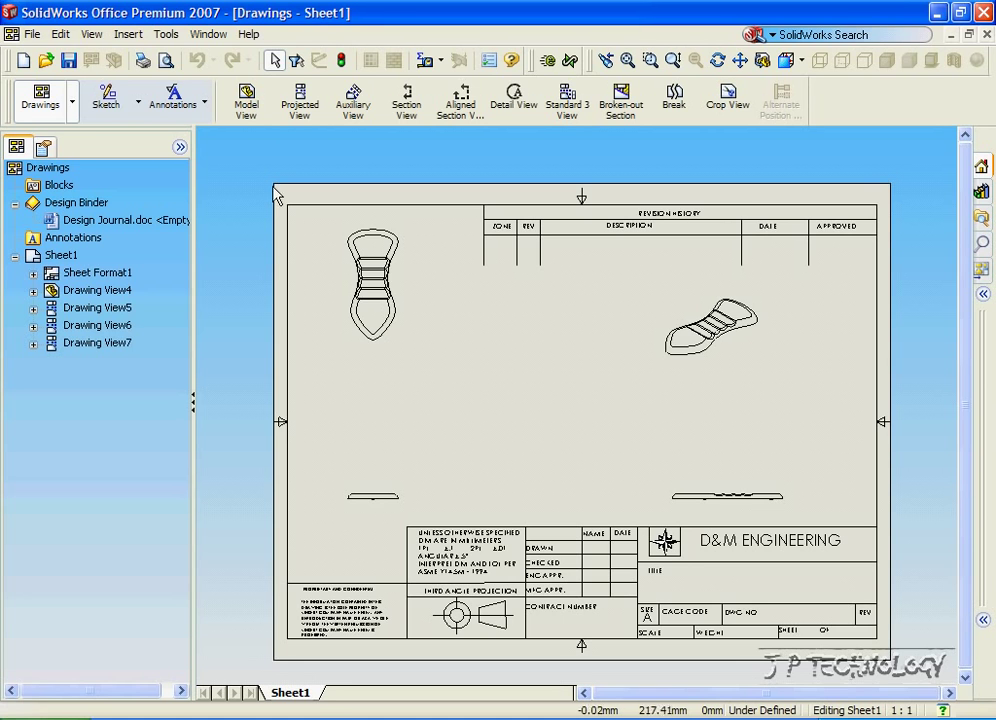
# Project Drawing View8 from the top-left view and position it mid-sheet, slightly raised
pyautogui.click(299, 100)
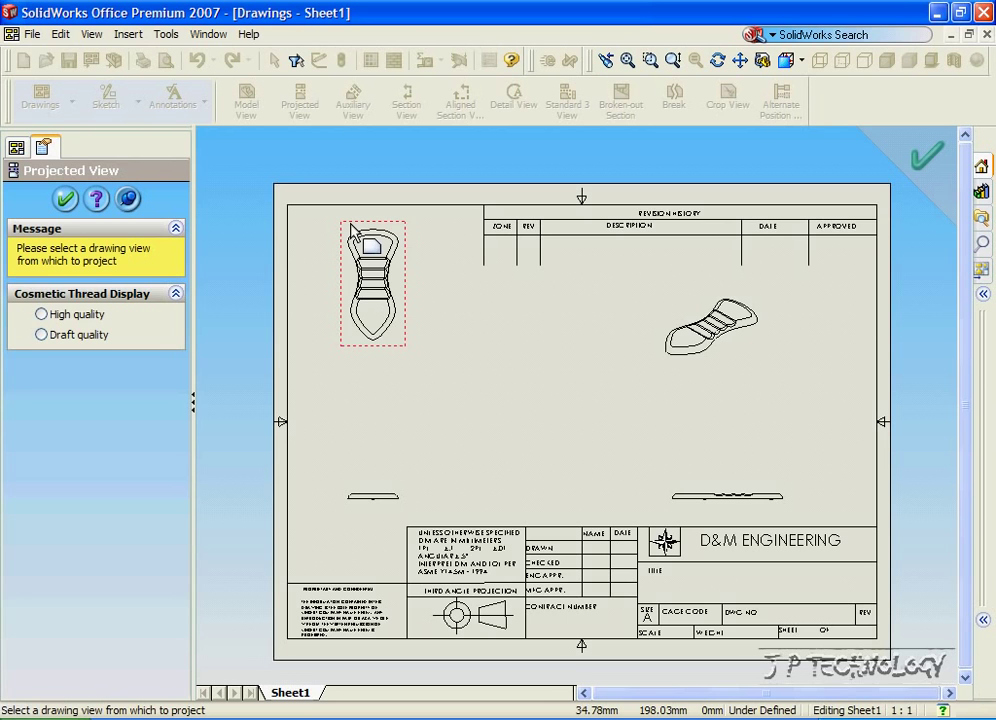
pyautogui.click(372, 282)
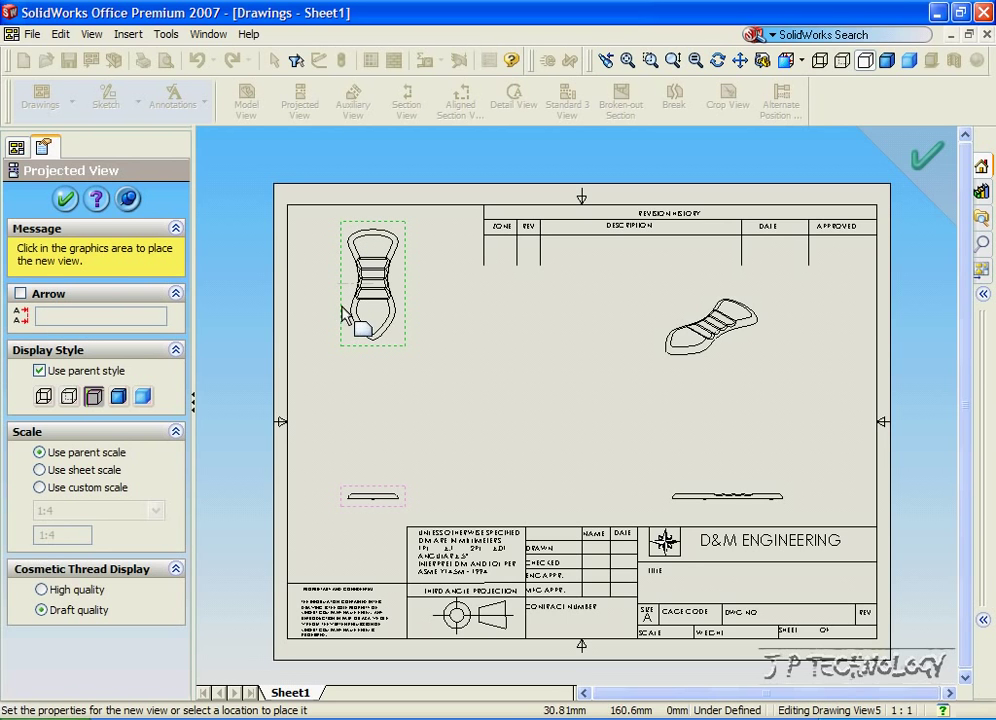
pyautogui.moveTo(380, 315)
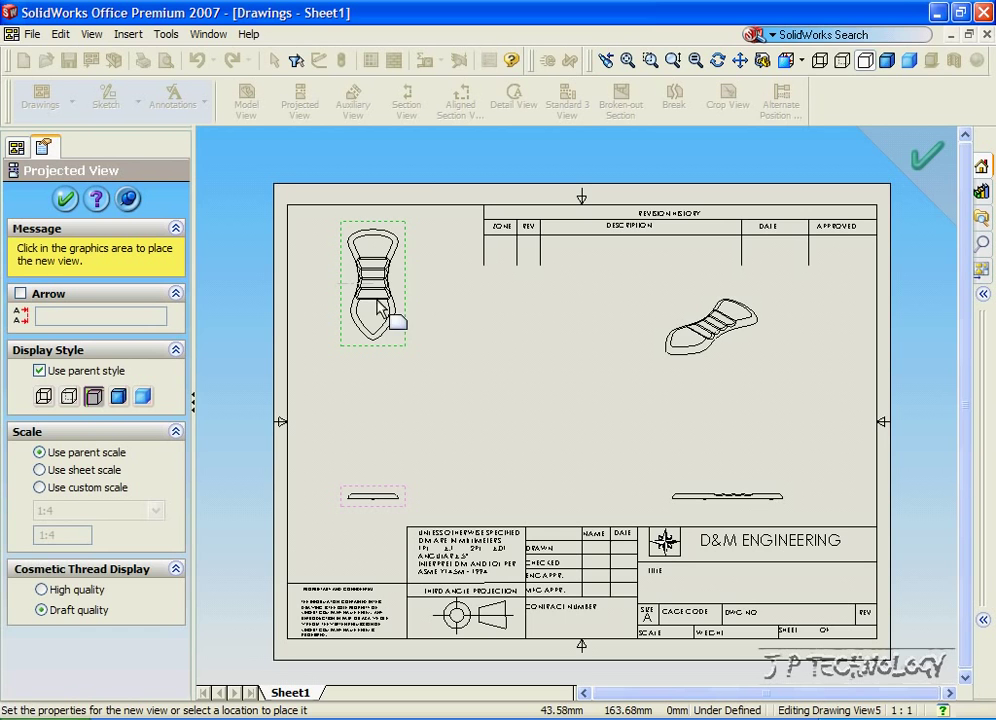
pyautogui.moveTo(390, 470)
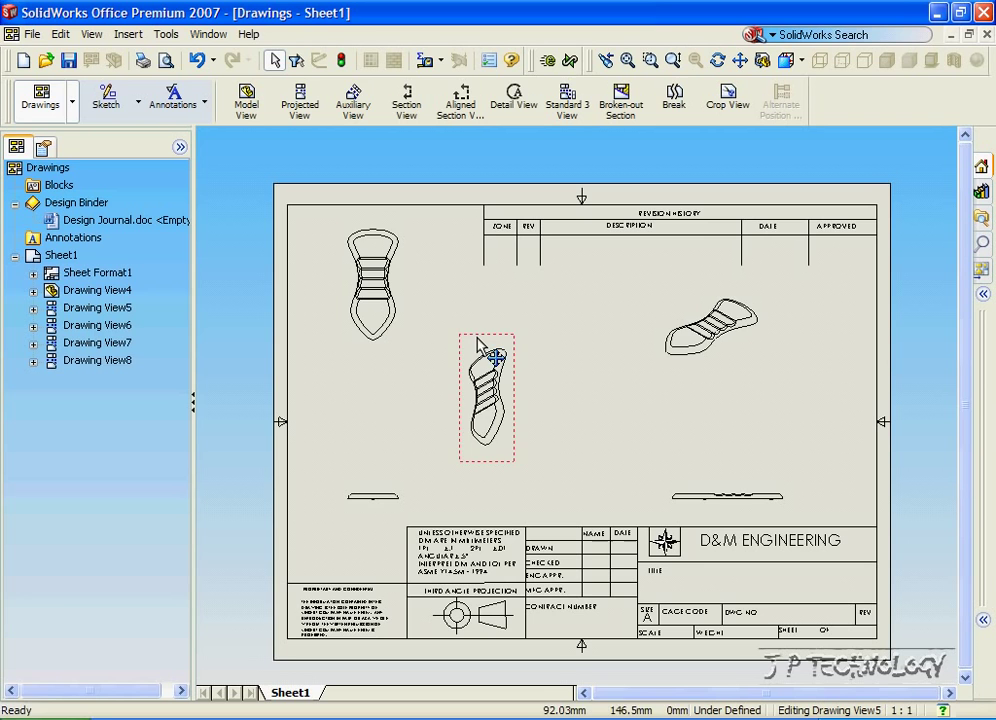
pyautogui.moveTo(490, 395); pyautogui.dragTo(385, 300)
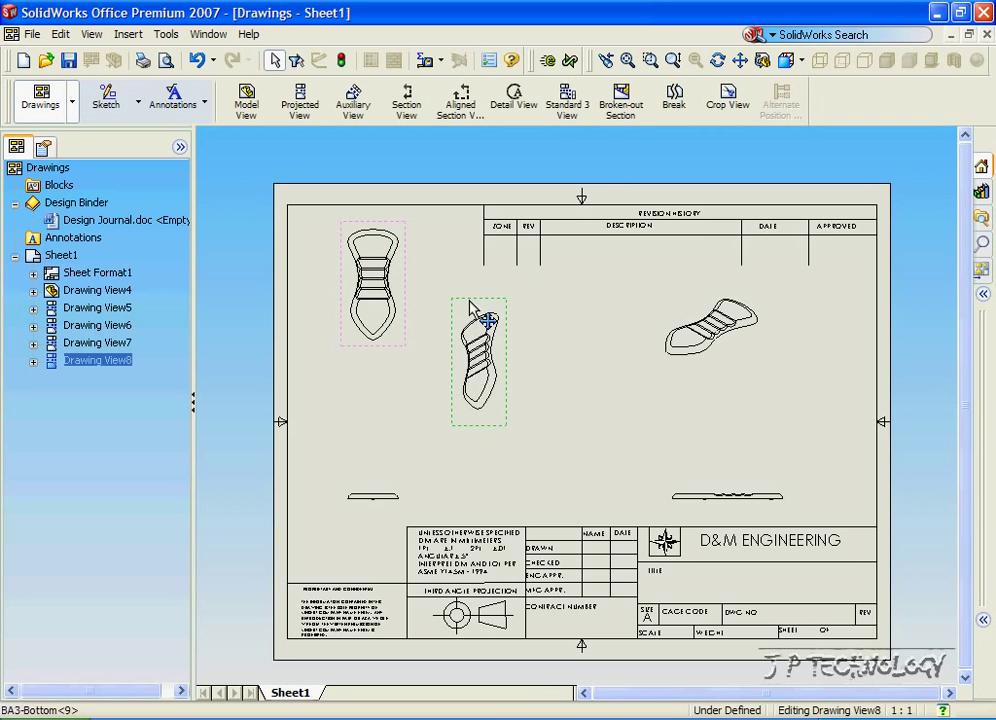
pyautogui.click(343, 193)
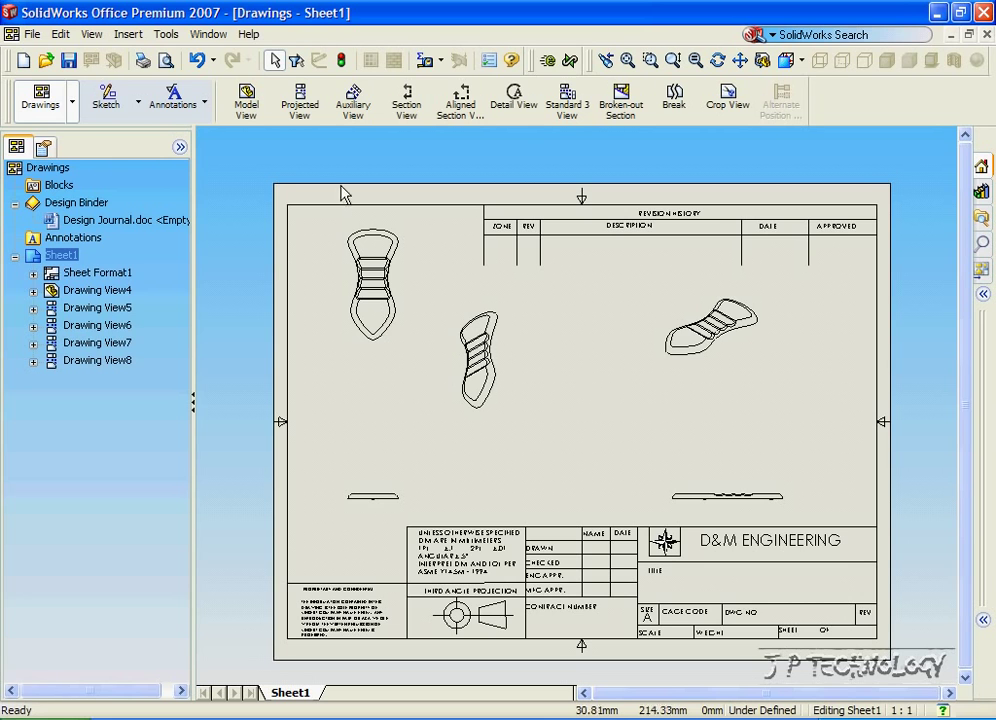
# Project Drawing View9 from the top-left view and place it right of View8
pyautogui.click(299, 100)
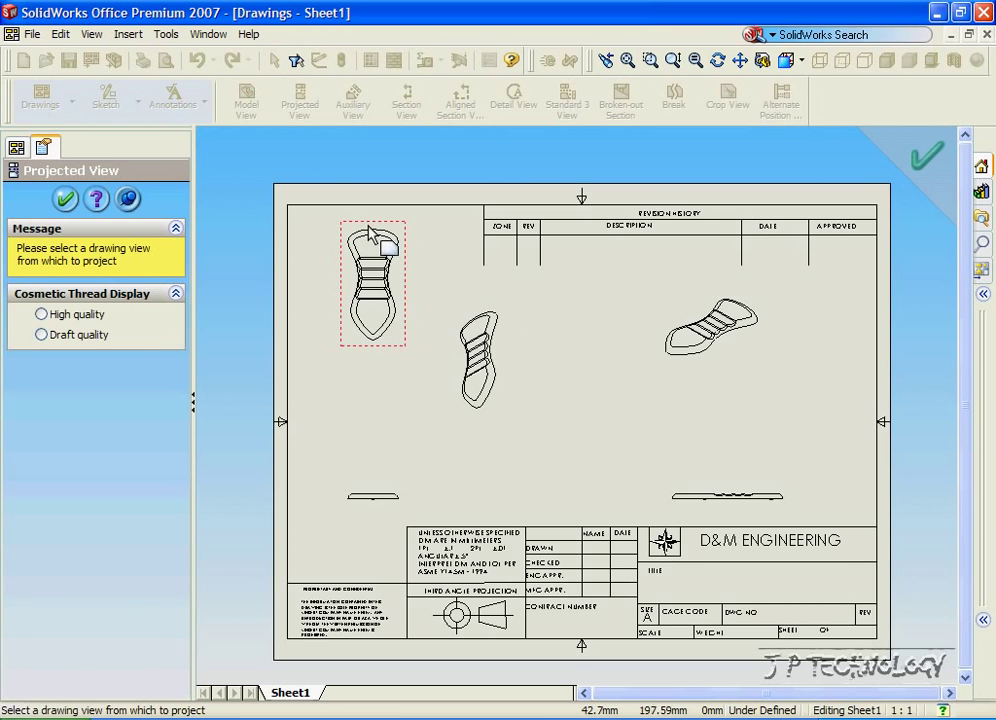
pyautogui.click(373, 282)
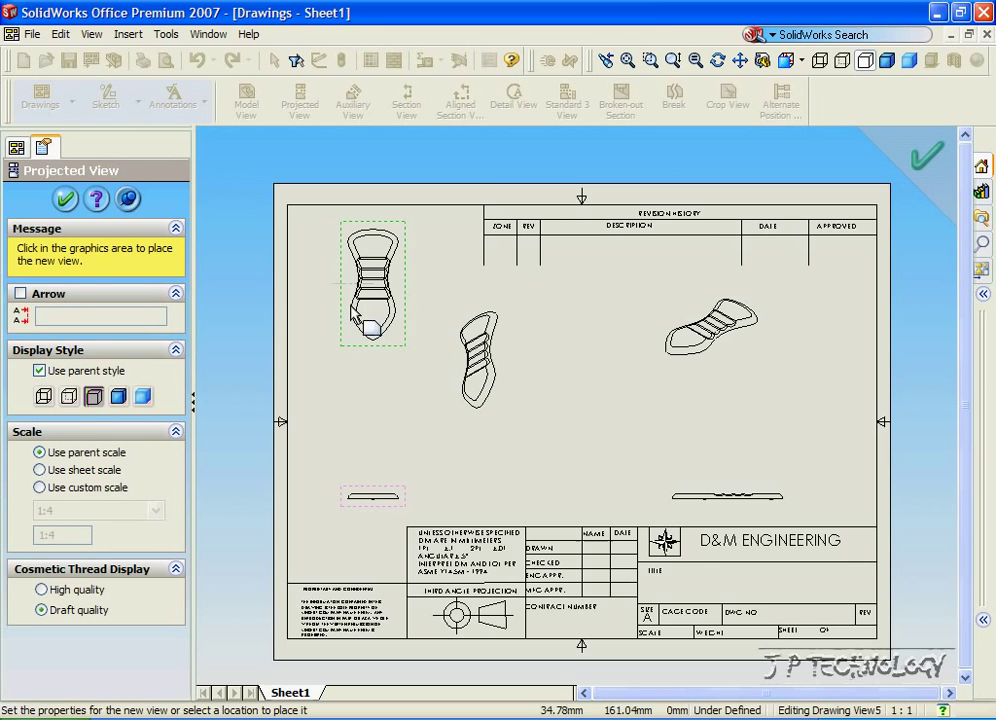
pyautogui.moveTo(365, 320)
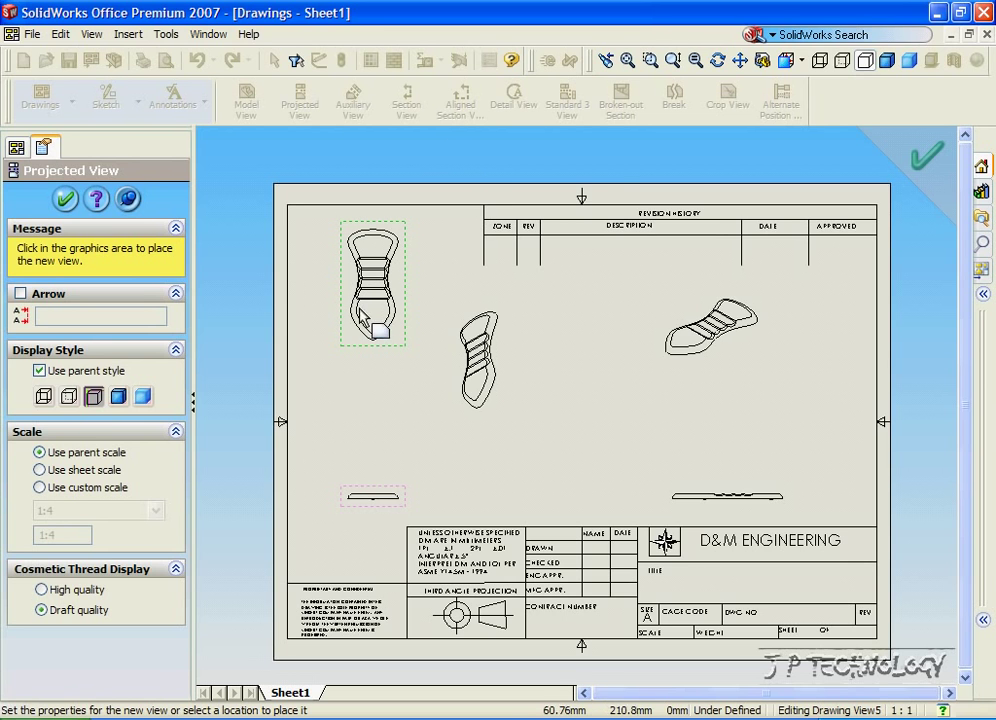
pyautogui.moveTo(310, 405)
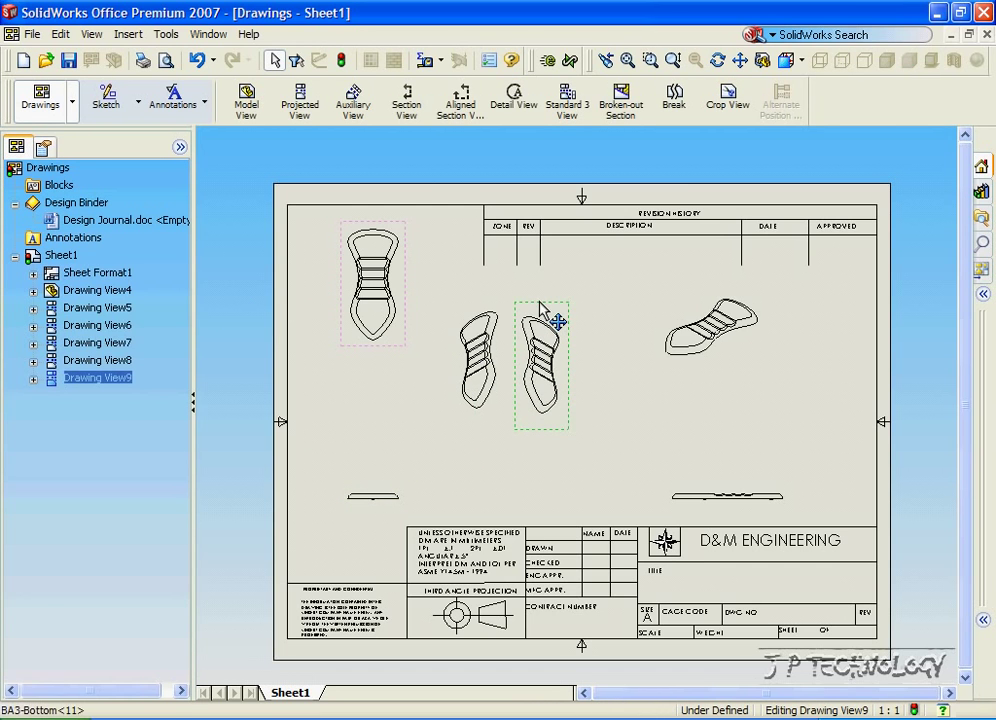
pyautogui.click(541, 363)
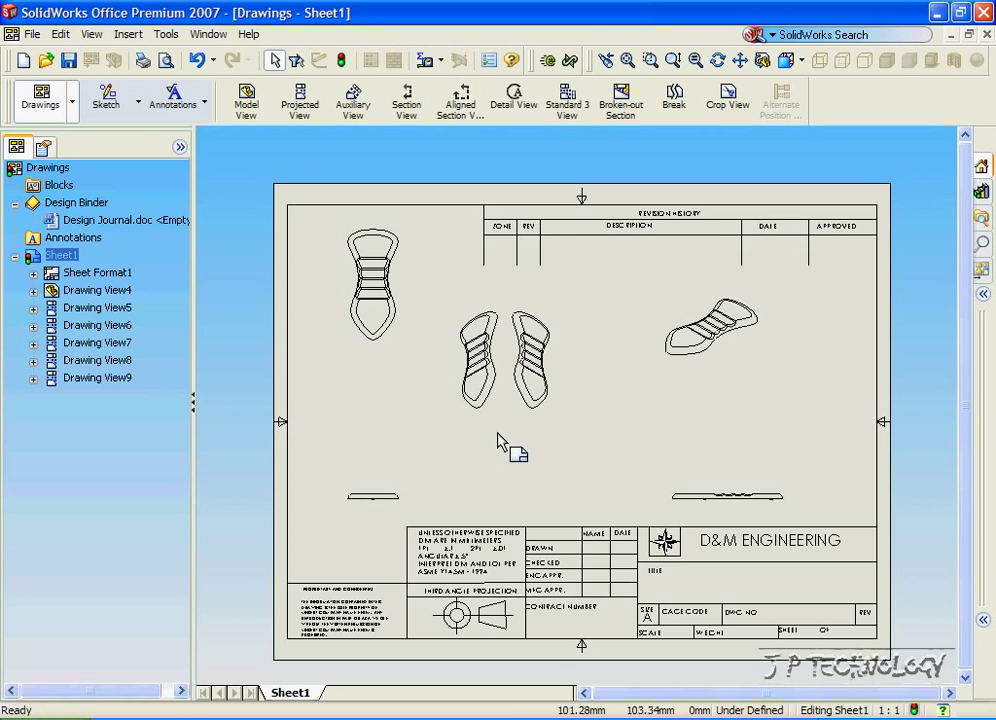
pyautogui.moveTo(487, 458)
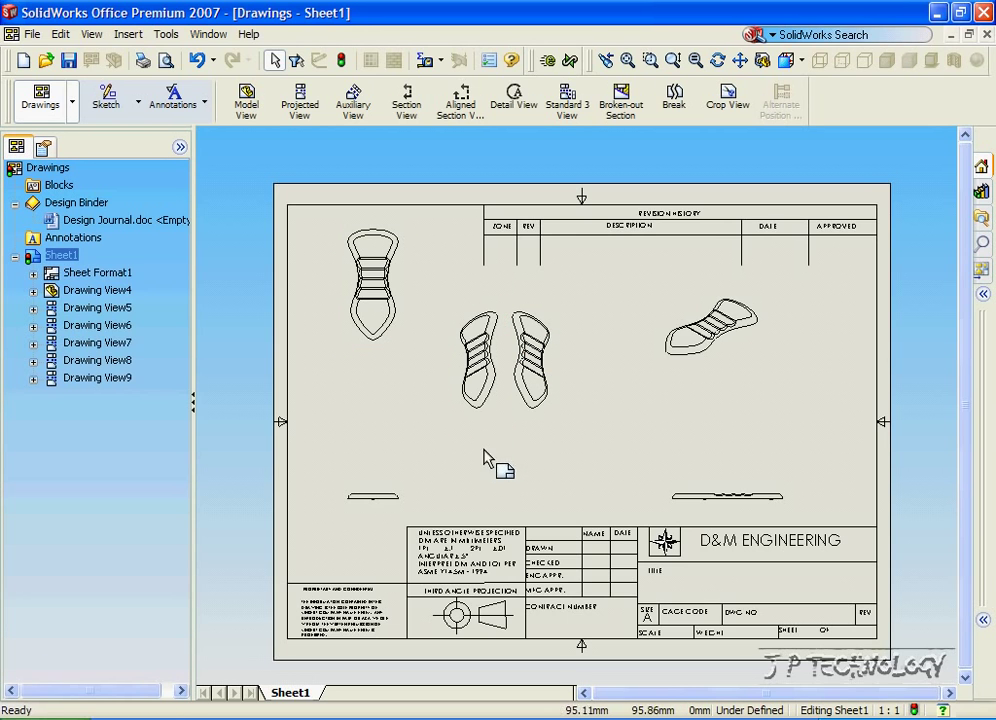
pyautogui.moveTo(322, 387)
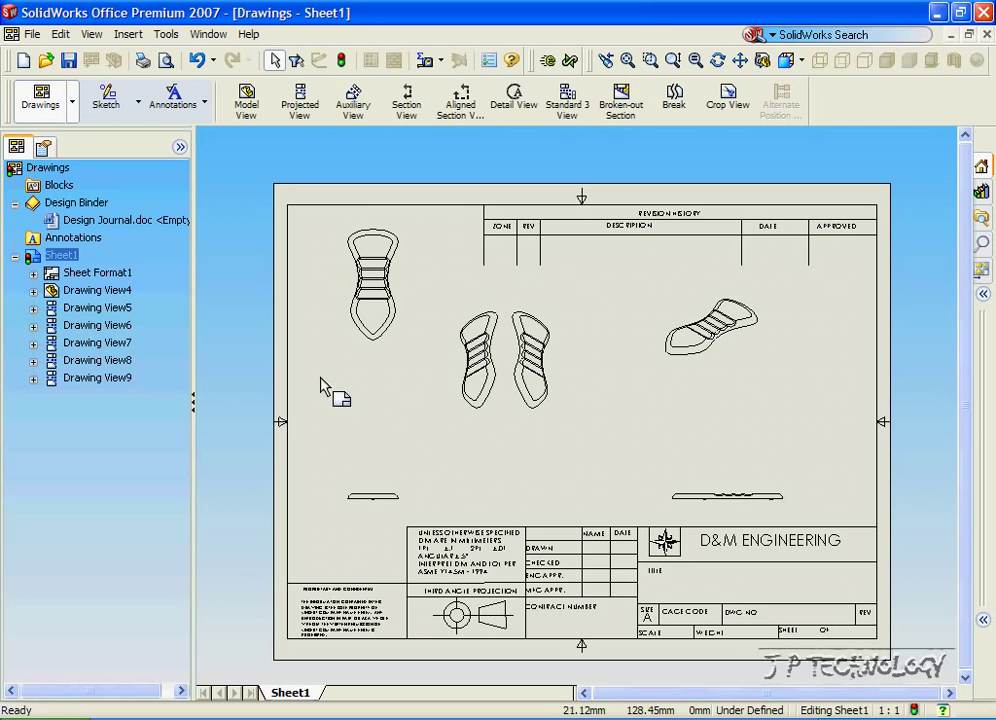
# Create Section View A-A from a vertical cut through the top-left view
pyautogui.click(406, 100)
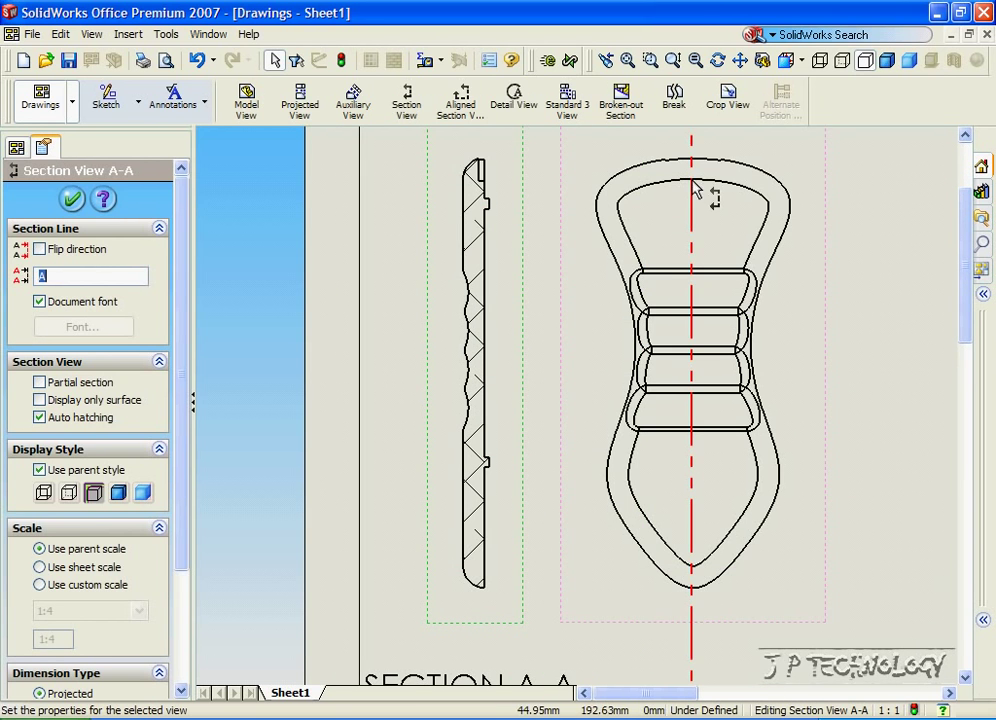
pyautogui.moveTo(490, 192)
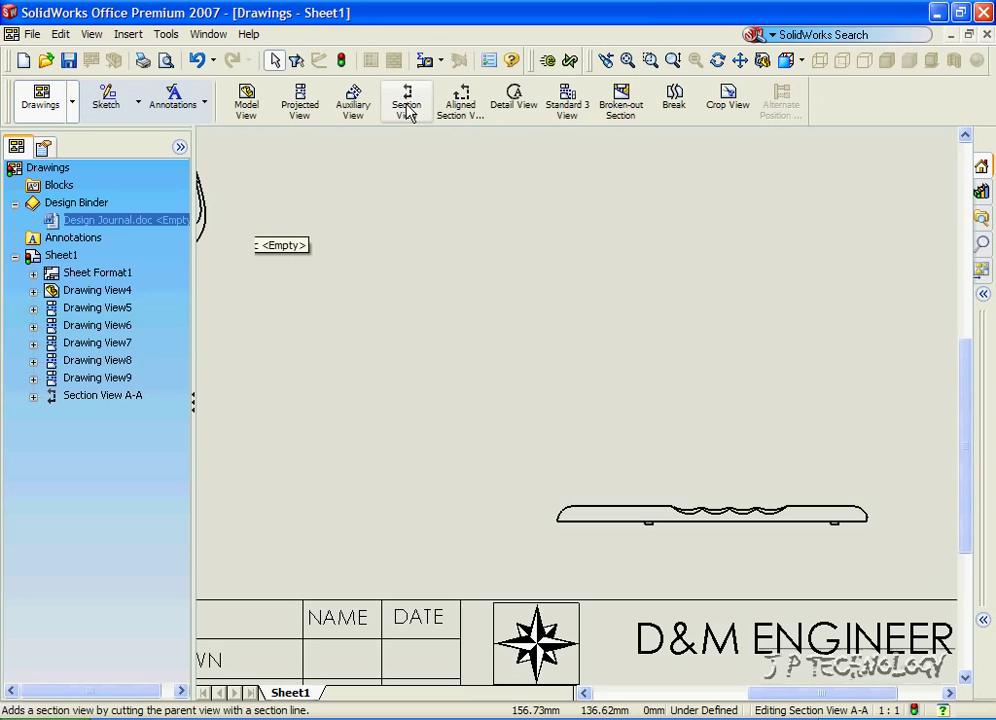
# Cut the lower-right view and place section JP-JP at the bottom centre
pyautogui.click(406, 100)
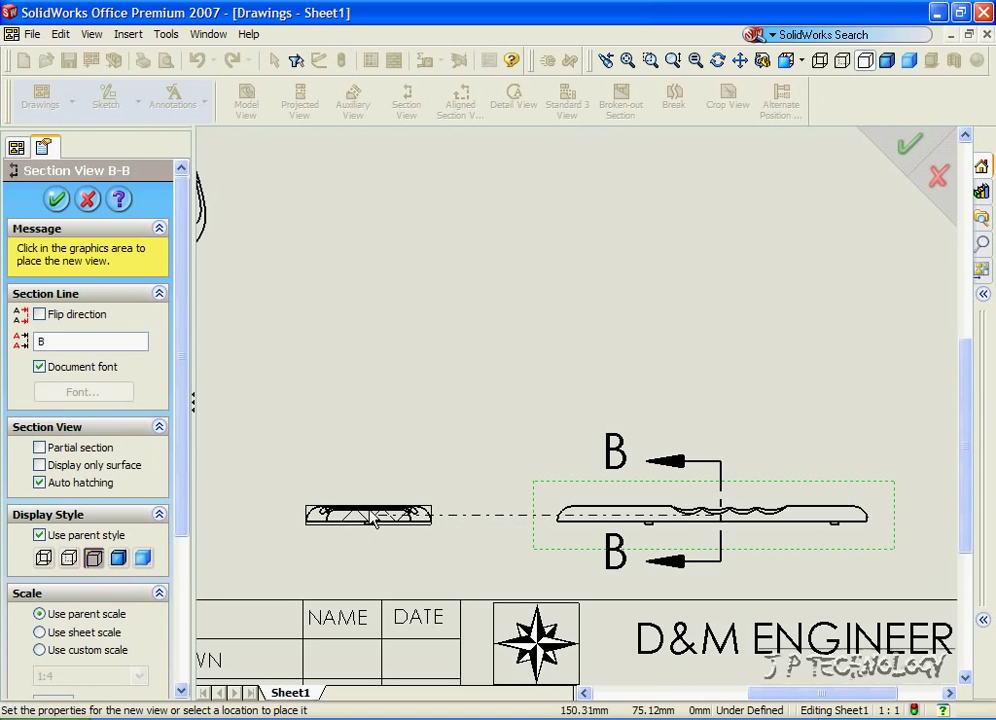
pyautogui.click(367, 510)
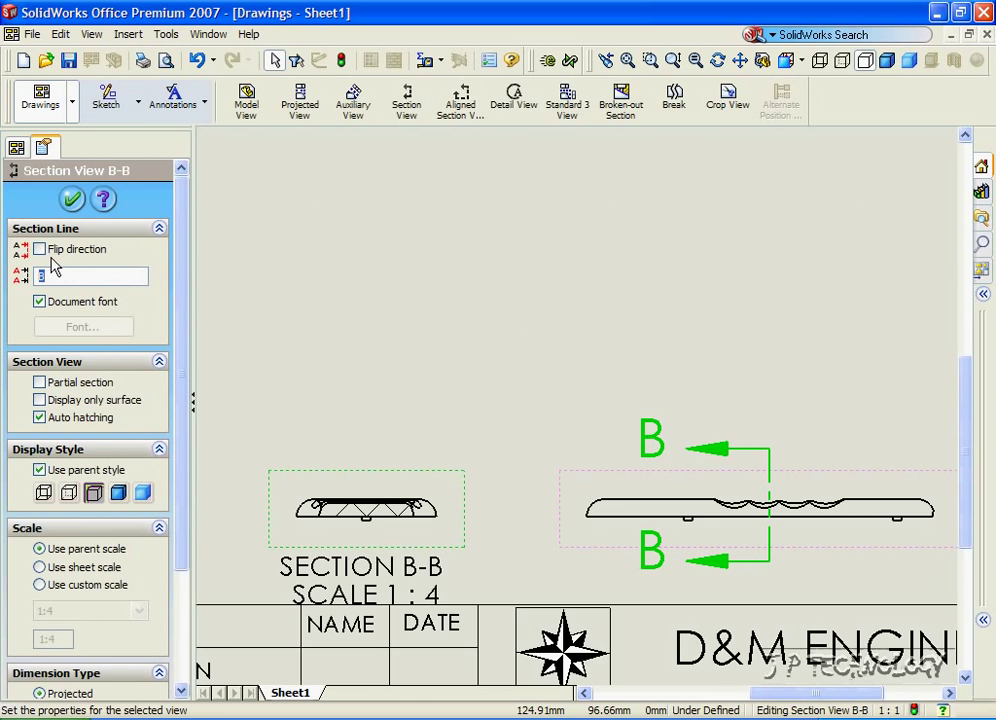
pyautogui.write('JP')
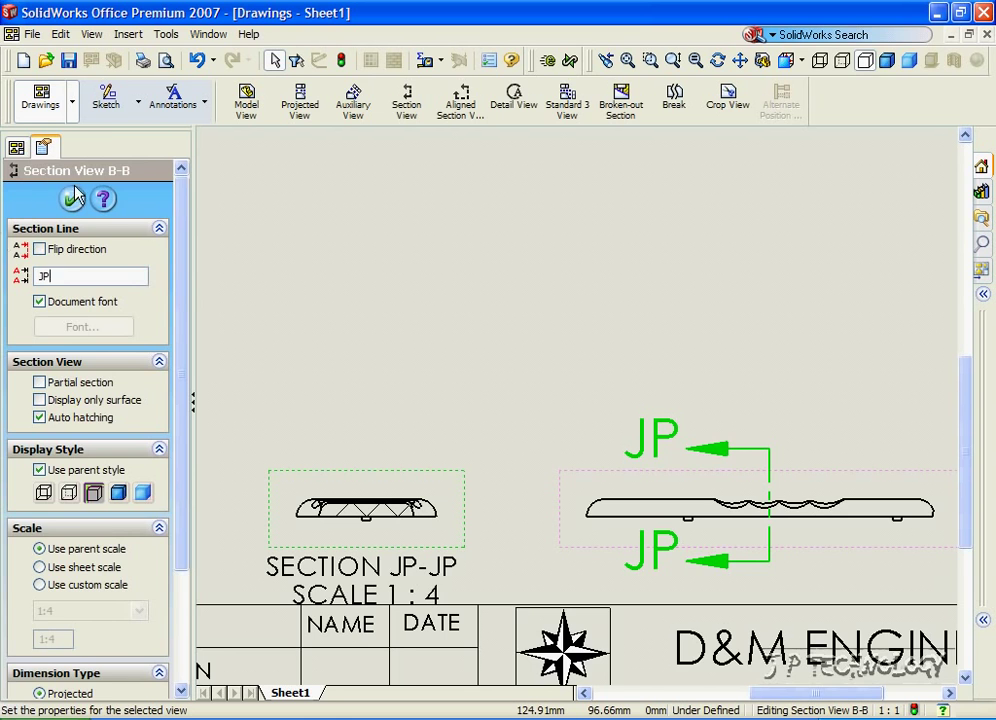
pyautogui.click(74, 199)
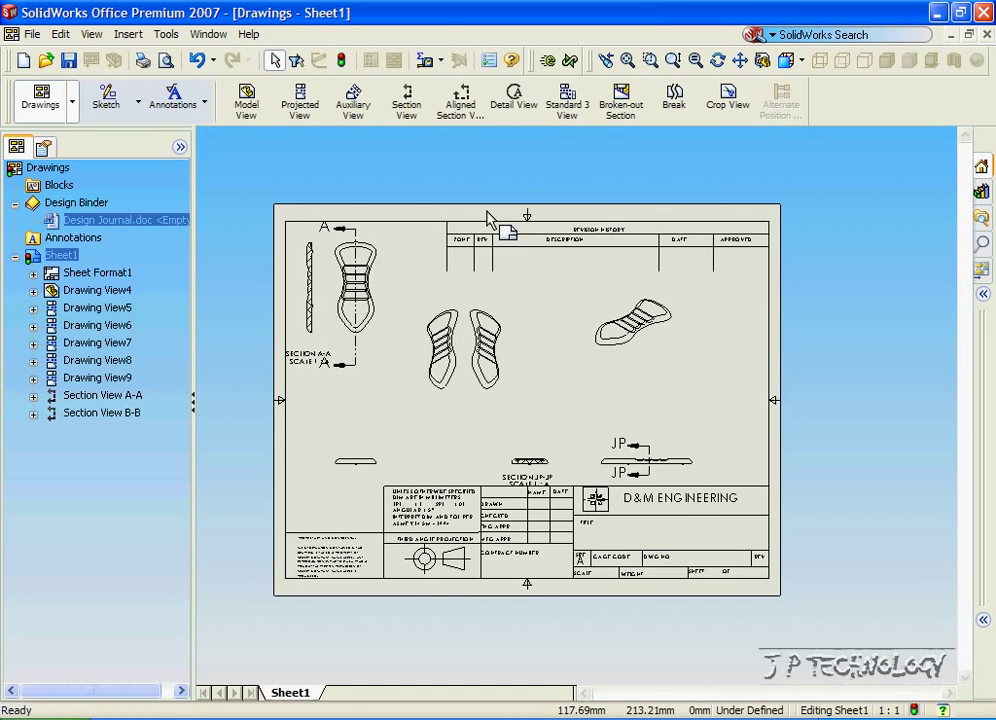
pyautogui.moveTo(513, 100)
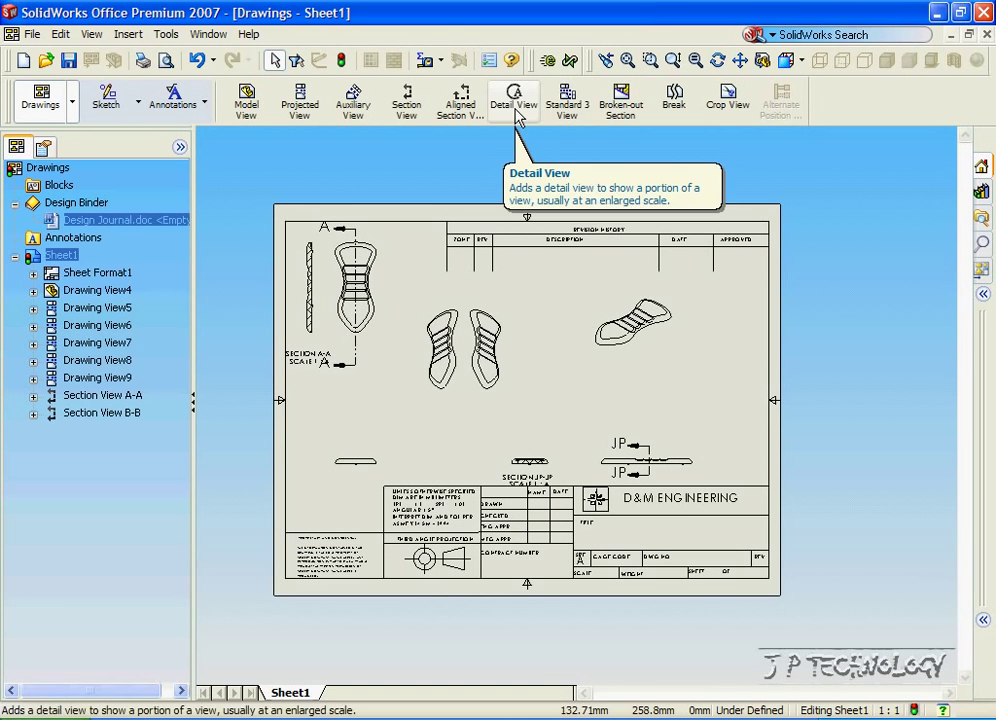
# Create Detail View C of the isometric view at 1:2, left of it
pyautogui.click(513, 100)
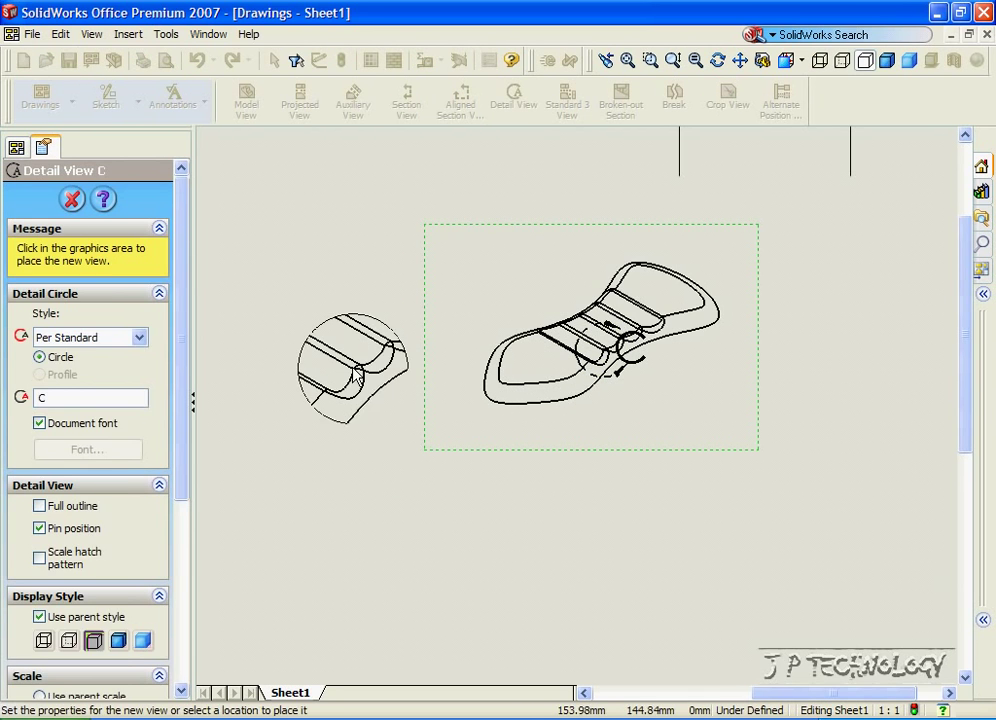
pyautogui.click(345, 345)
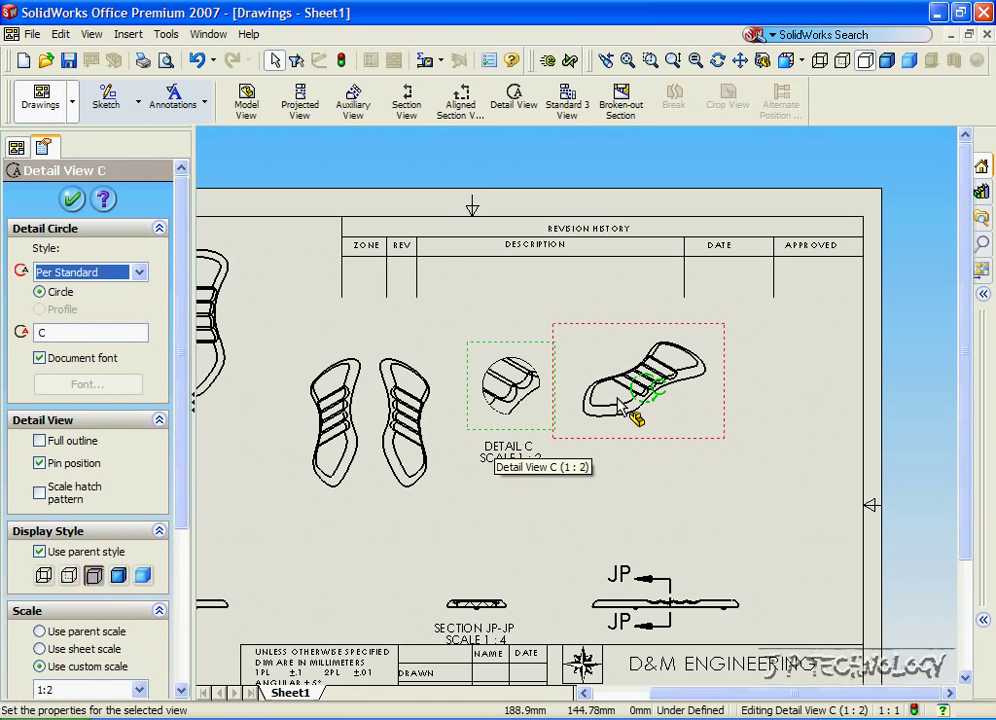
pyautogui.moveTo(630, 405)
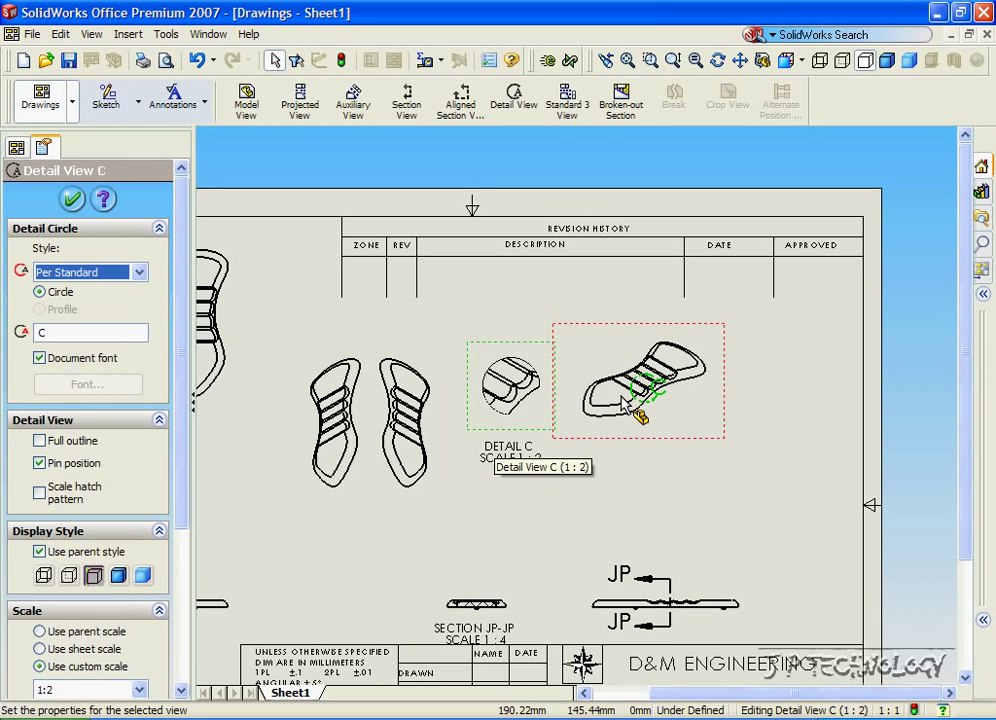